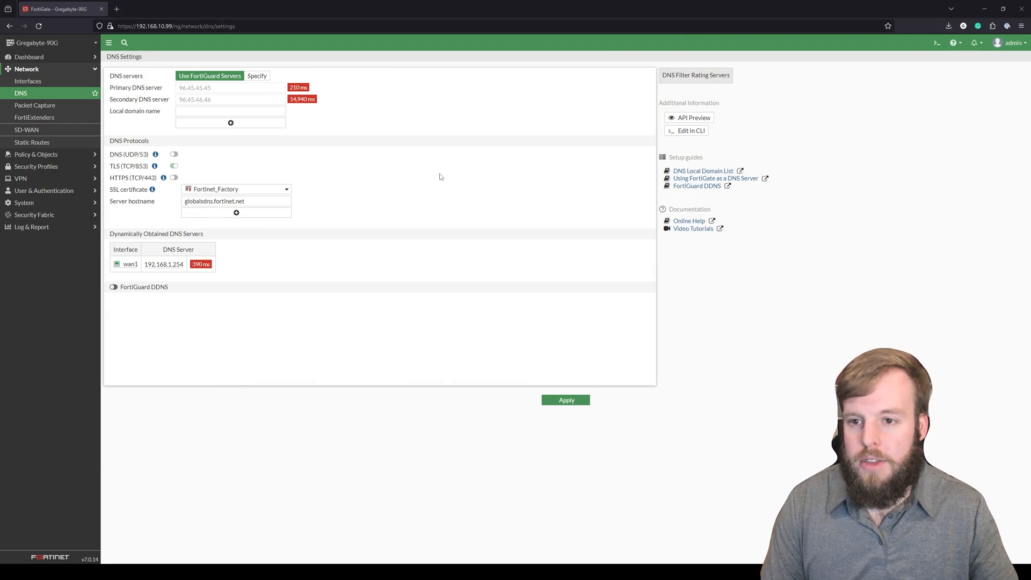
{"action": "mouse_move", "coordinate": [372, 129]}
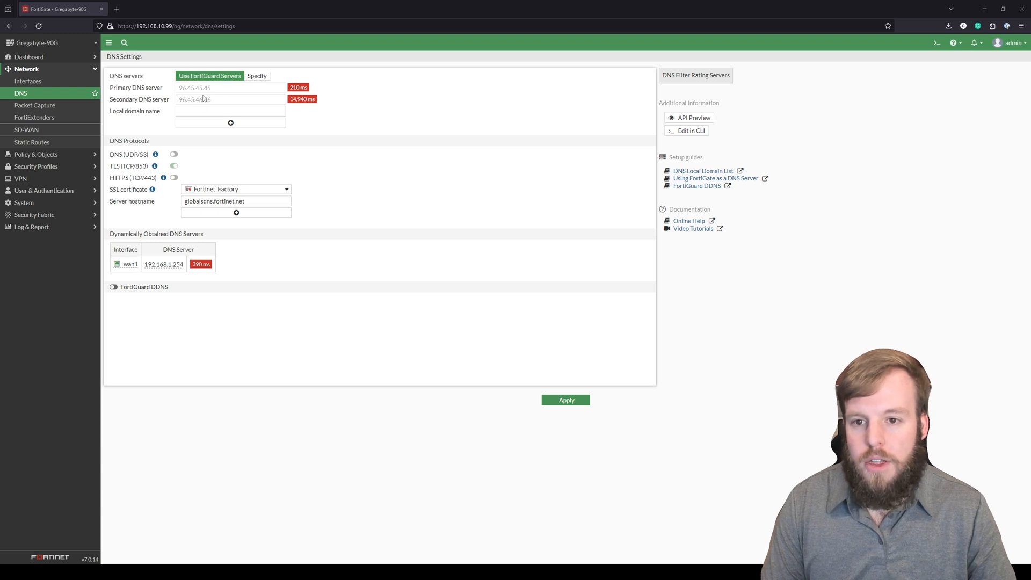
{"action": "mouse_move", "coordinate": [216, 96]}
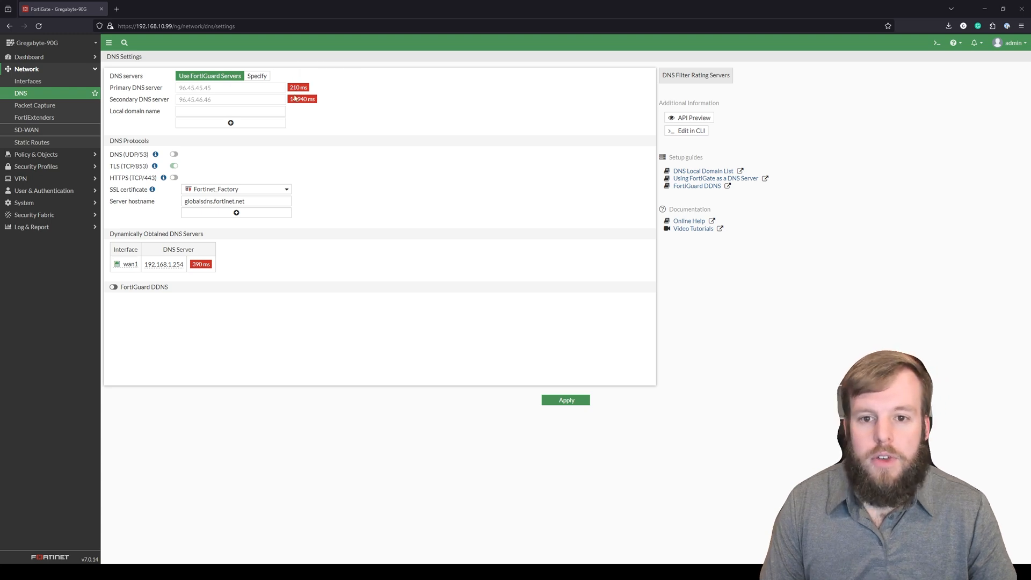
{"action": "mouse_move", "coordinate": [302, 99]}
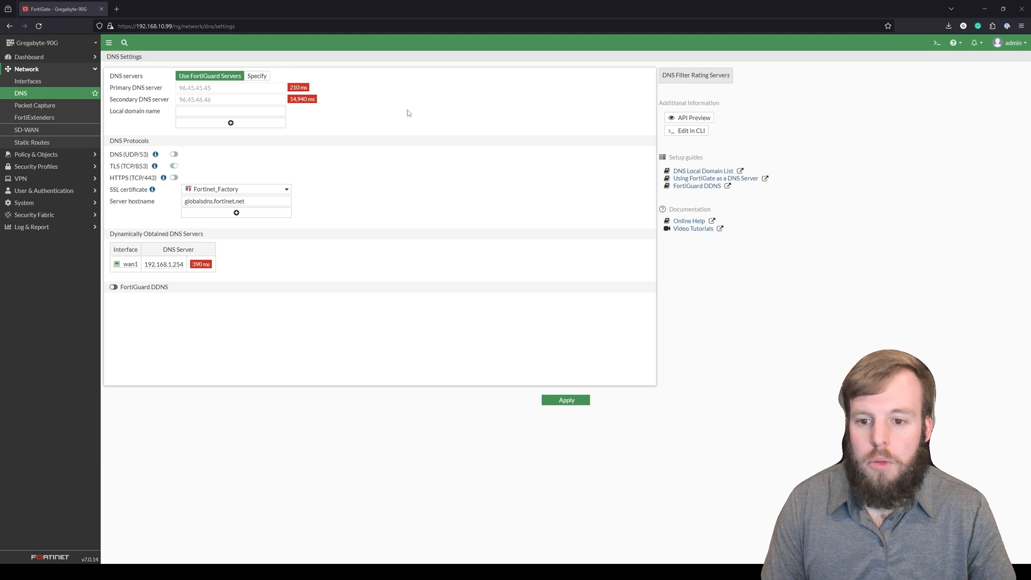
{"action": "mouse_move", "coordinate": [395, 96]}
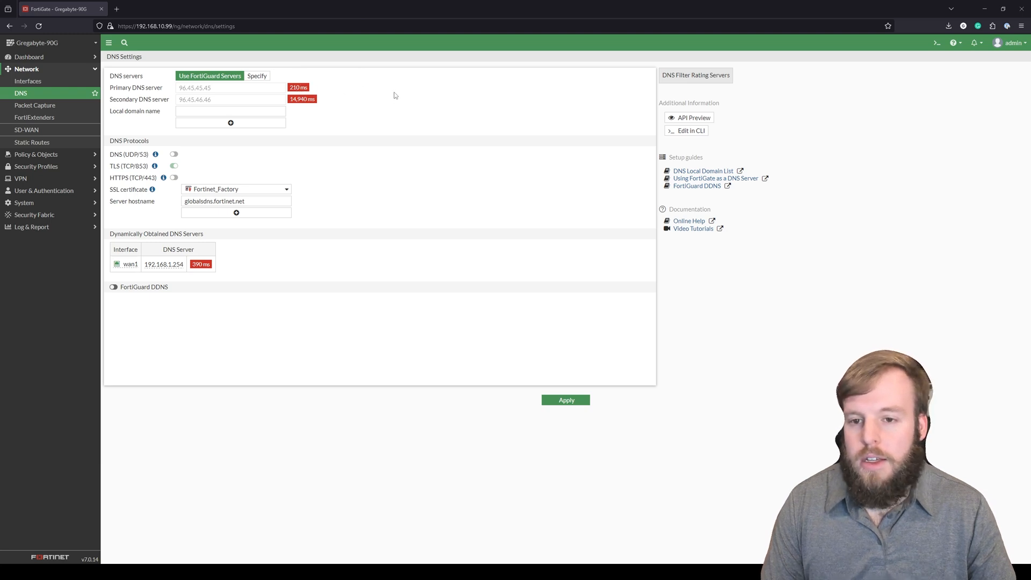
Enter example.com as the local domain name.
{"action": "left_click", "coordinate": [231, 110]}
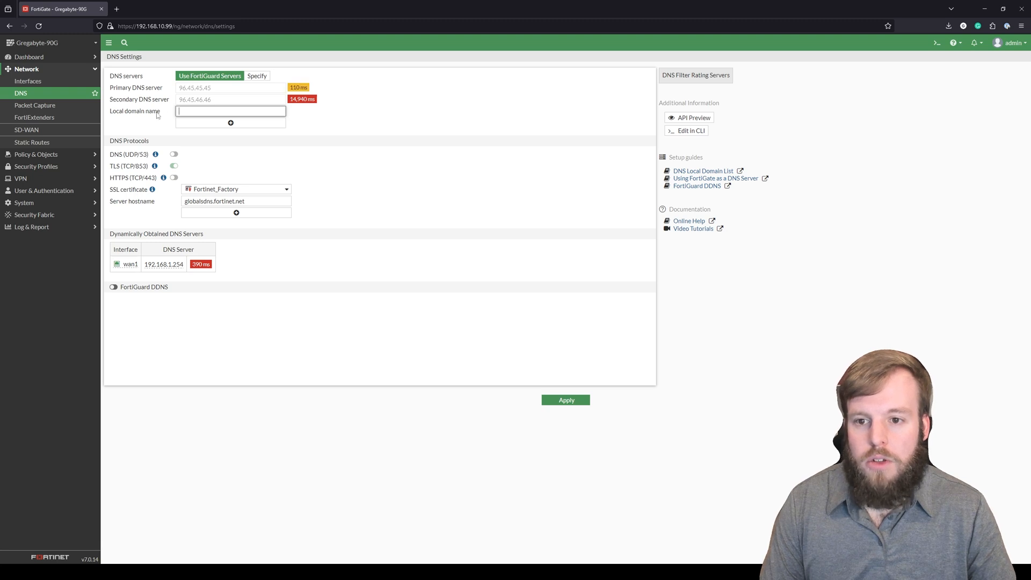
{"action": "type", "text": "example.com"}
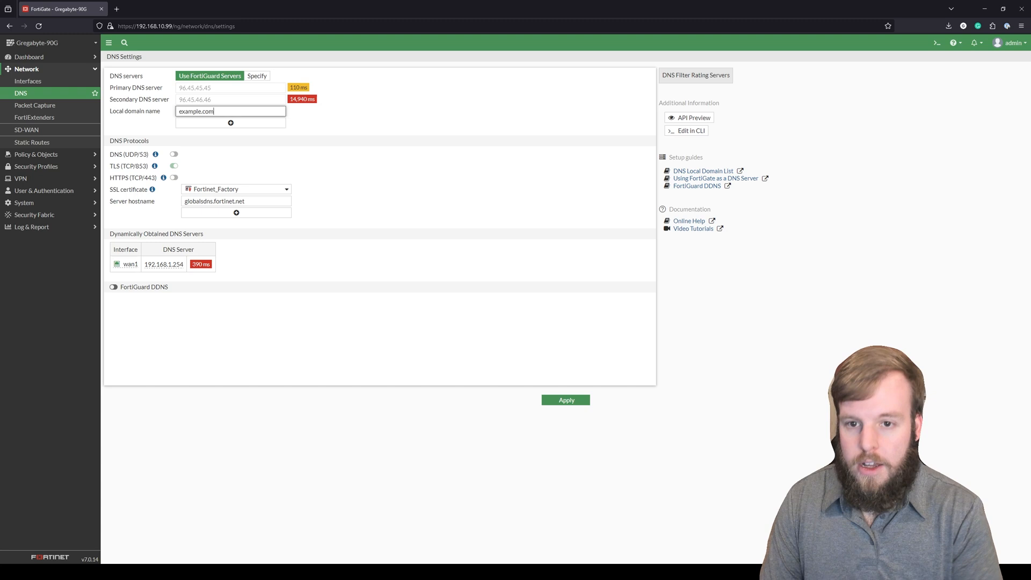
{"action": "left_click", "coordinate": [316, 128]}
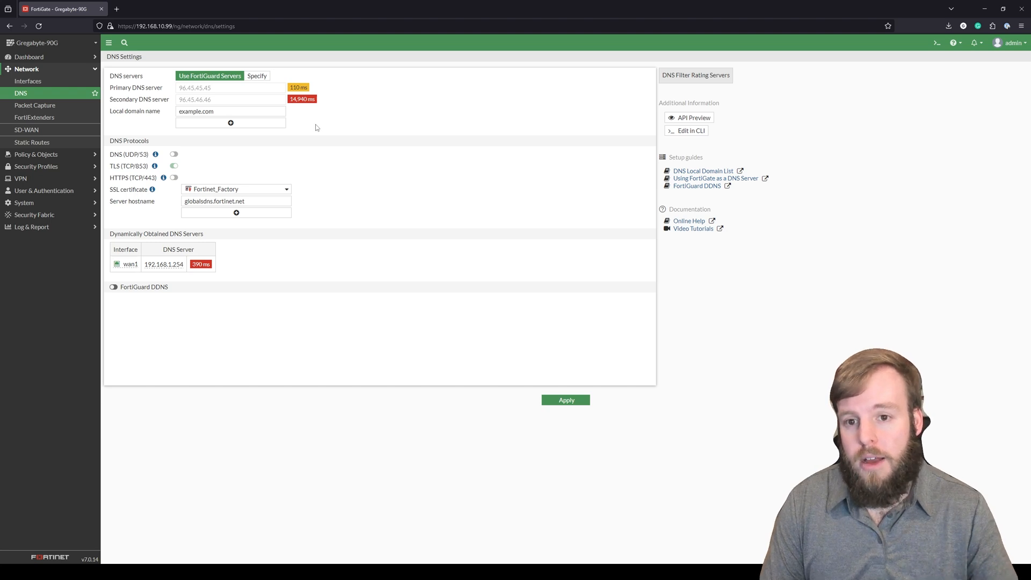
{"action": "mouse_move", "coordinate": [230, 124]}
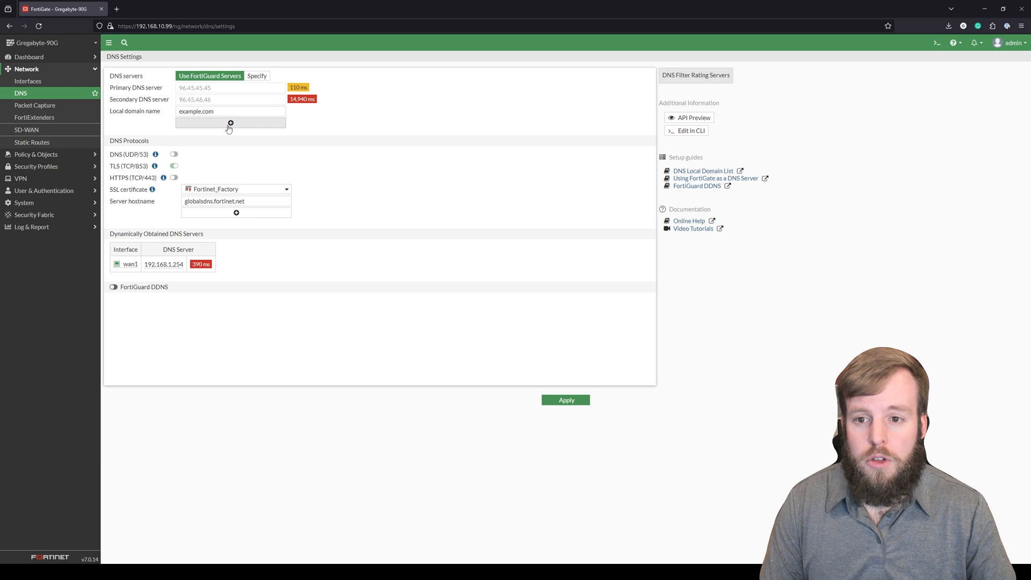
Specify custom DNS servers: primary 10.10.10.1, secondary cleared.
{"action": "left_click", "coordinate": [231, 124]}
{"action": "type", "text": "10.10.10.1"}
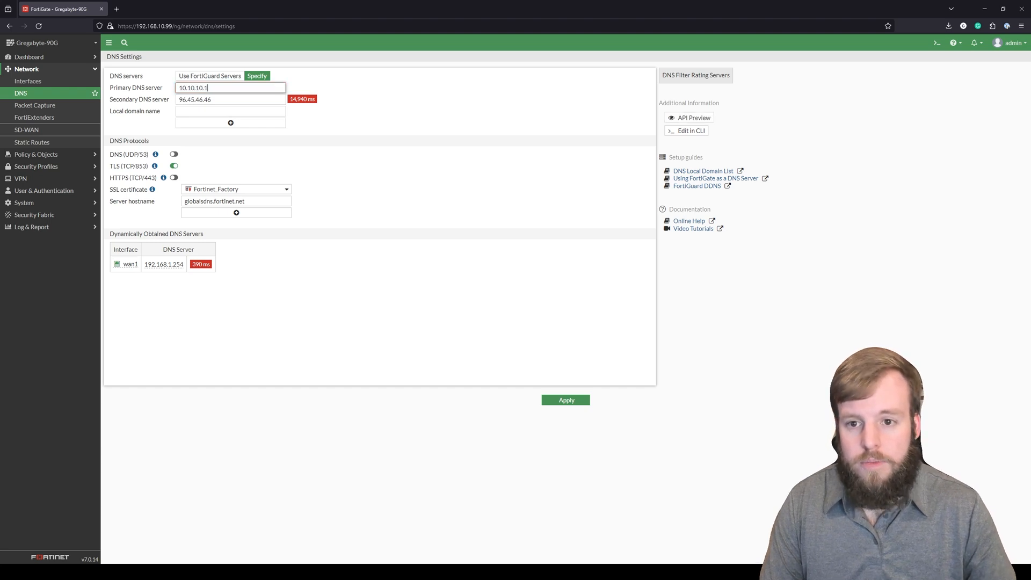
{"action": "triple_click", "coordinate": [230, 100]}
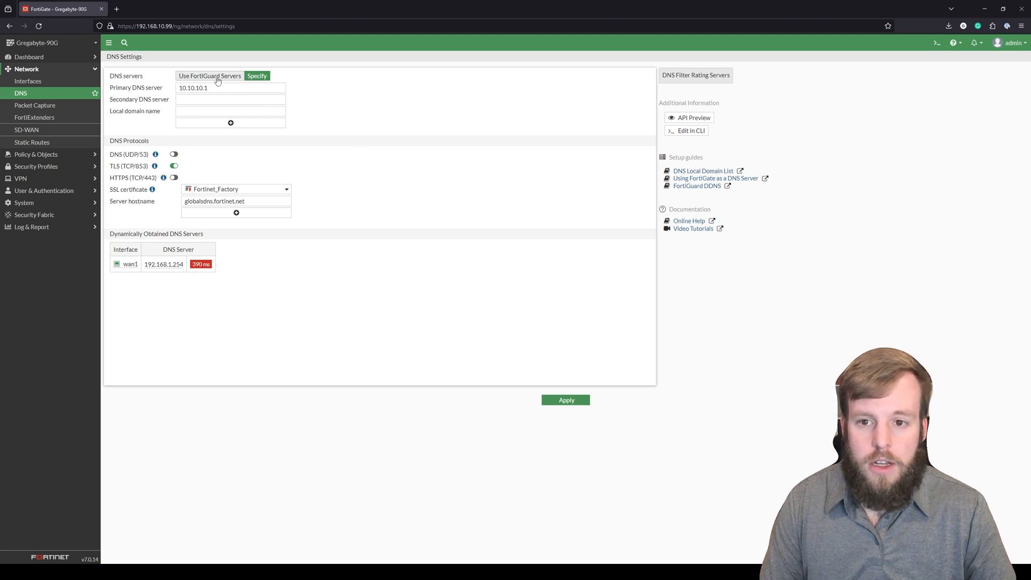
Select Use FortiGuard Servers and try the DNS over TLS (TCP/853) toggle.
{"action": "left_click", "coordinate": [209, 75]}
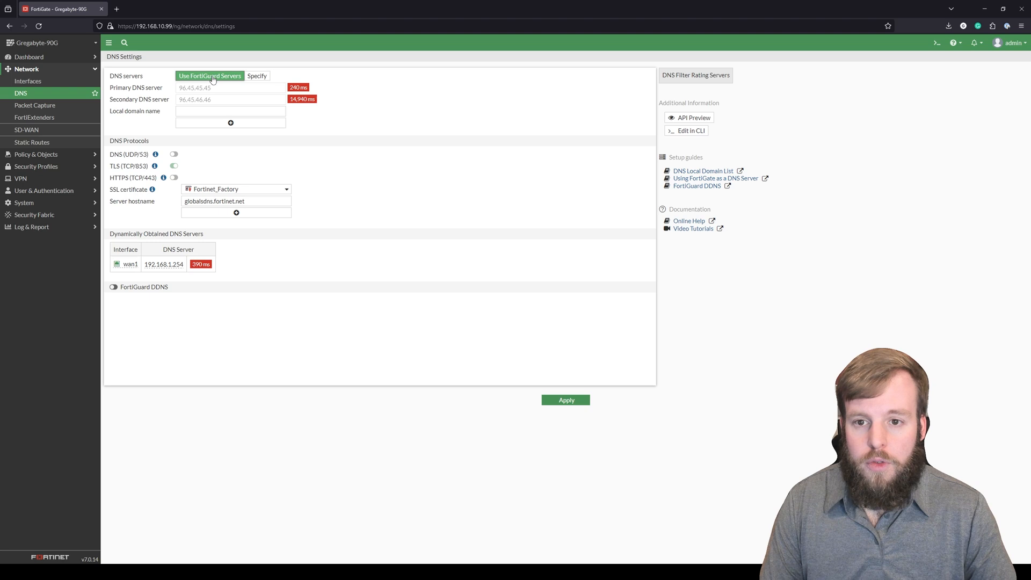
{"action": "mouse_move", "coordinate": [185, 140]}
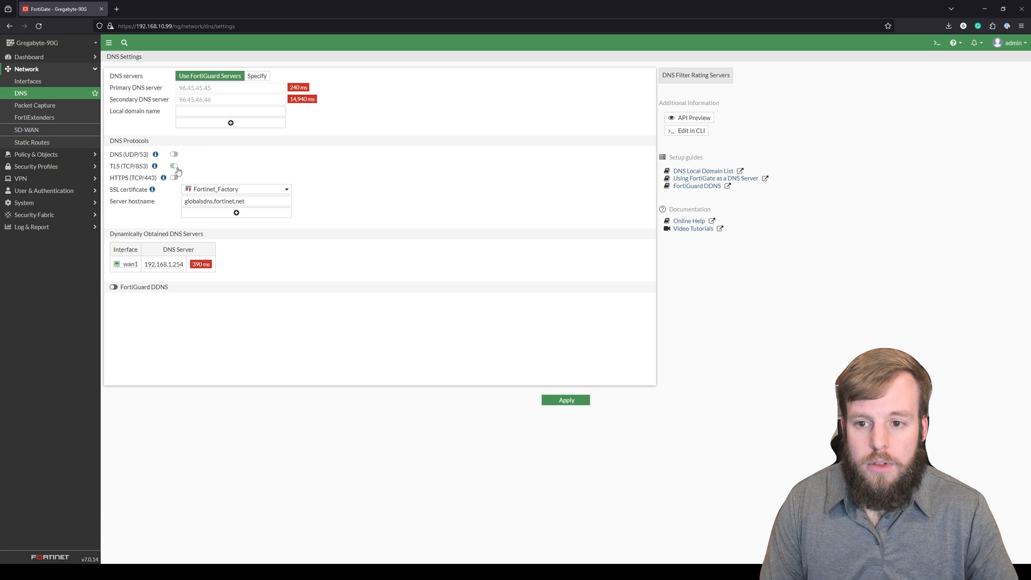
{"action": "left_click", "coordinate": [173, 166]}
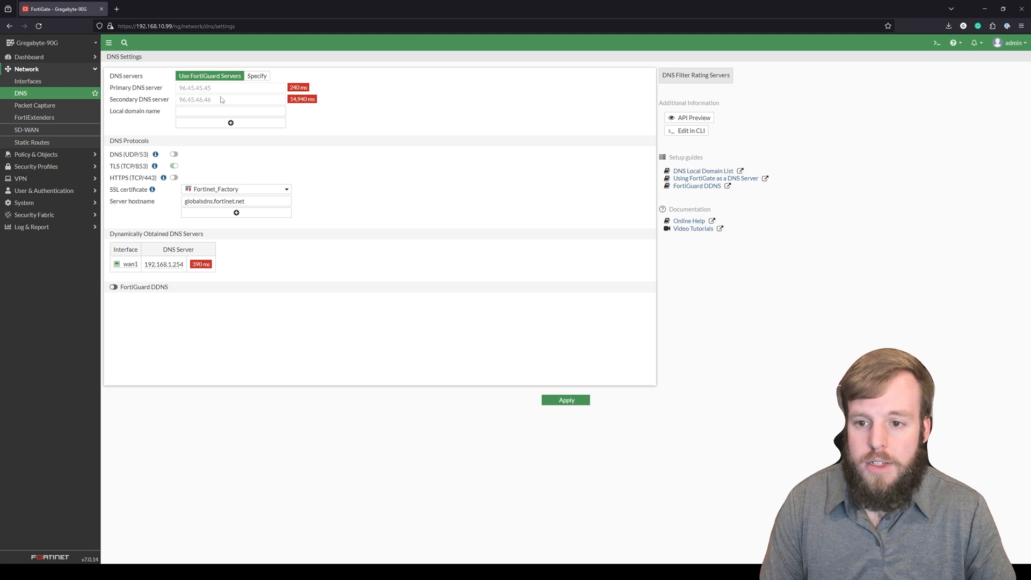
{"action": "mouse_move", "coordinate": [225, 161]}
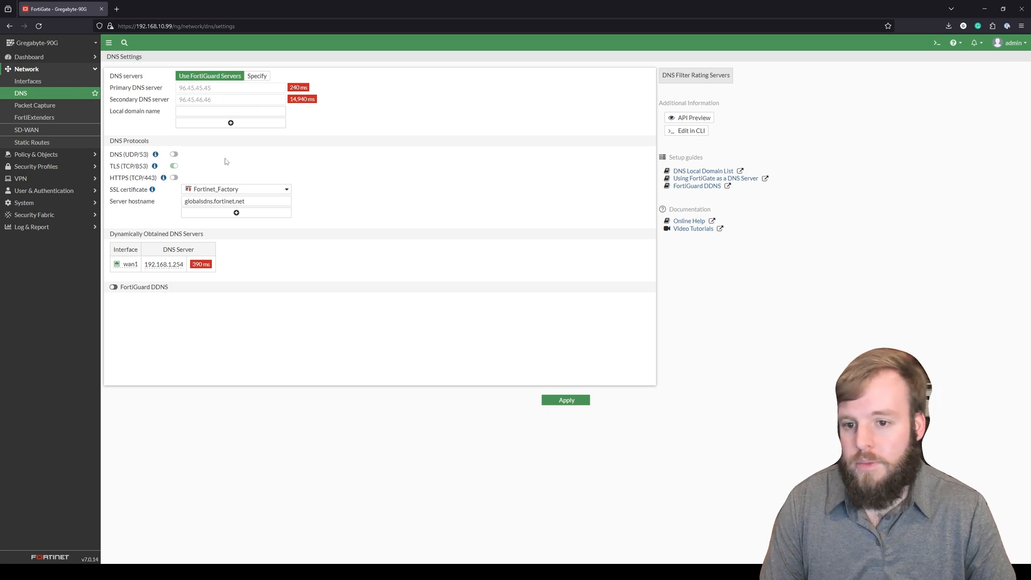
{"action": "mouse_move", "coordinate": [257, 191]}
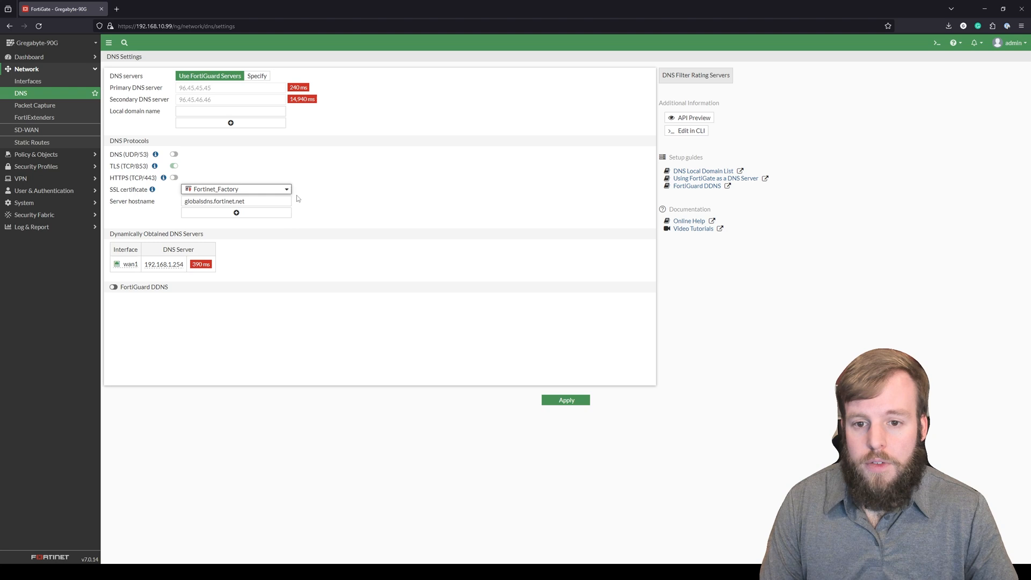
{"action": "left_click", "coordinate": [236, 201]}
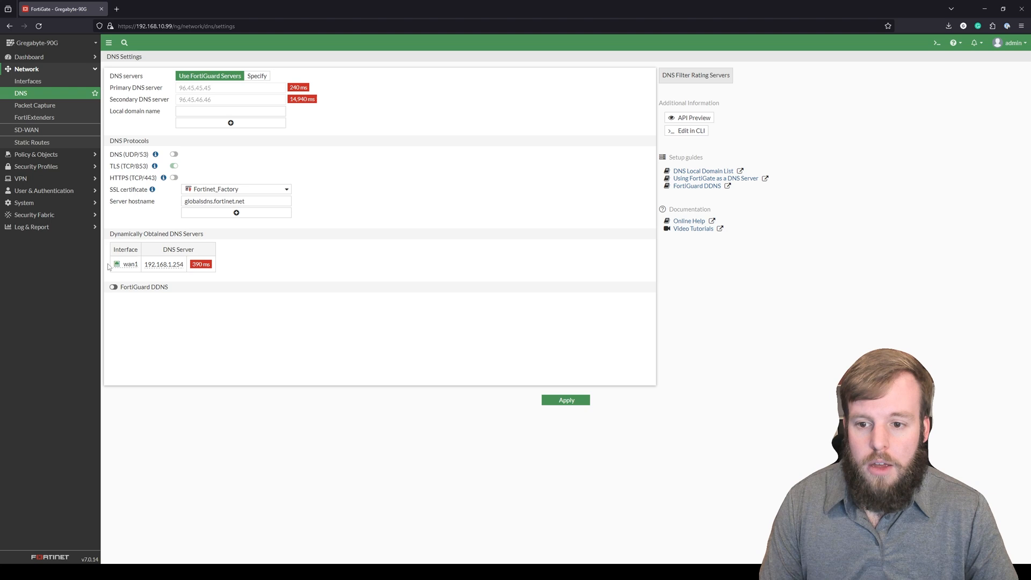
{"action": "mouse_move", "coordinate": [223, 270]}
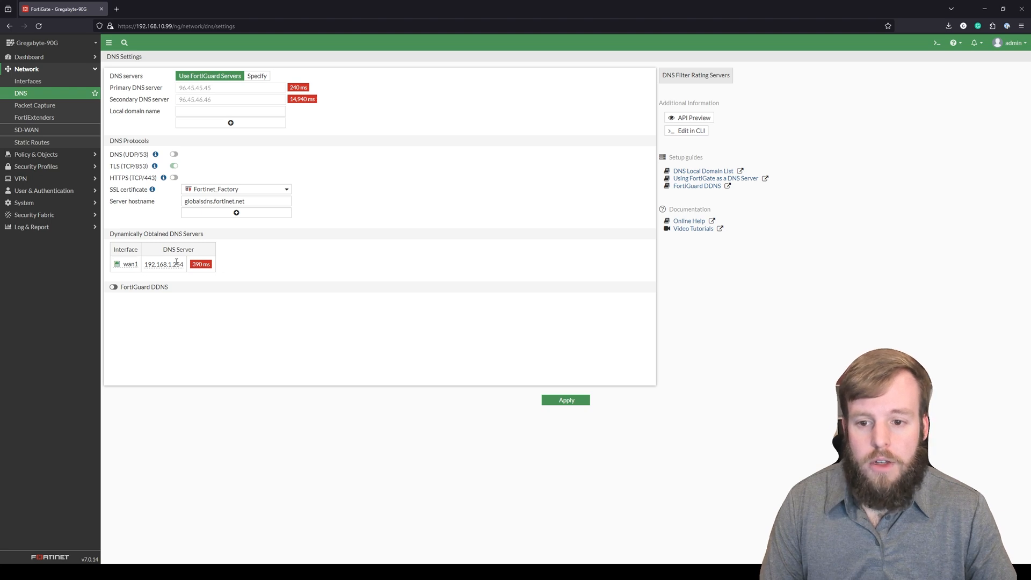
{"action": "mouse_move", "coordinate": [273, 273]}
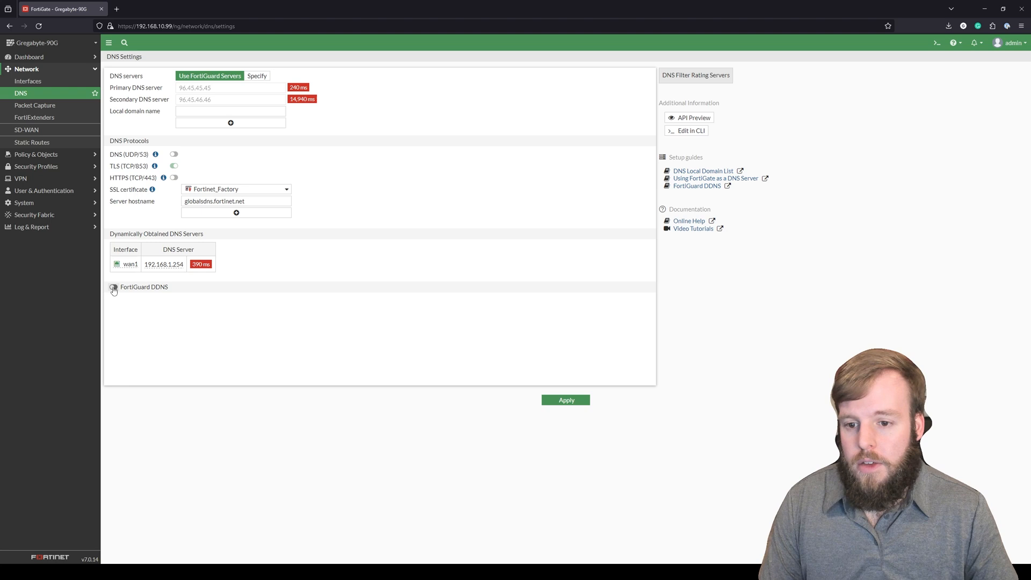
Enable FortiGuard DDNS to reveal its interface, server, location and domain fields.
{"action": "left_click", "coordinate": [113, 286]}
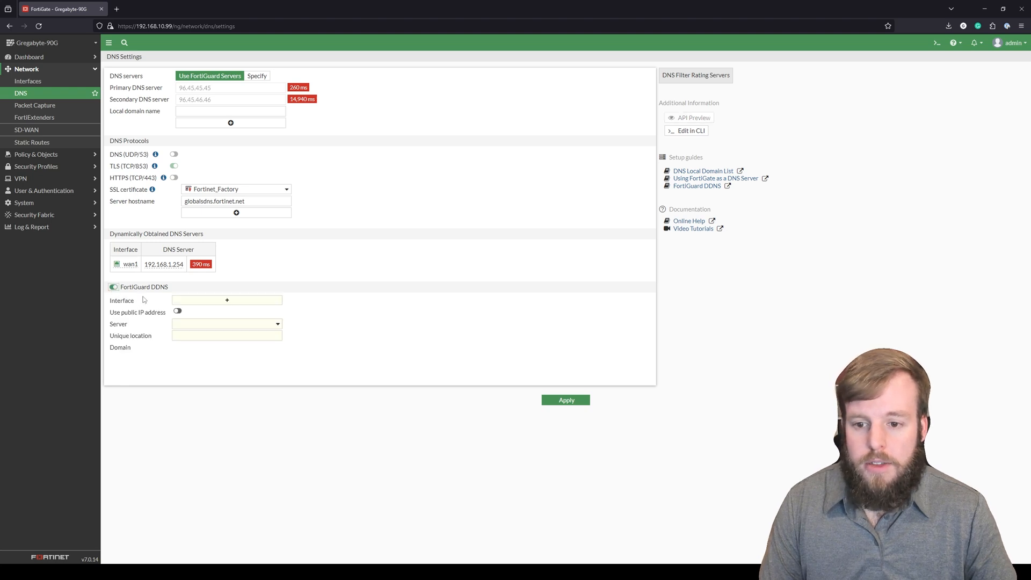
{"action": "mouse_move", "coordinate": [235, 297]}
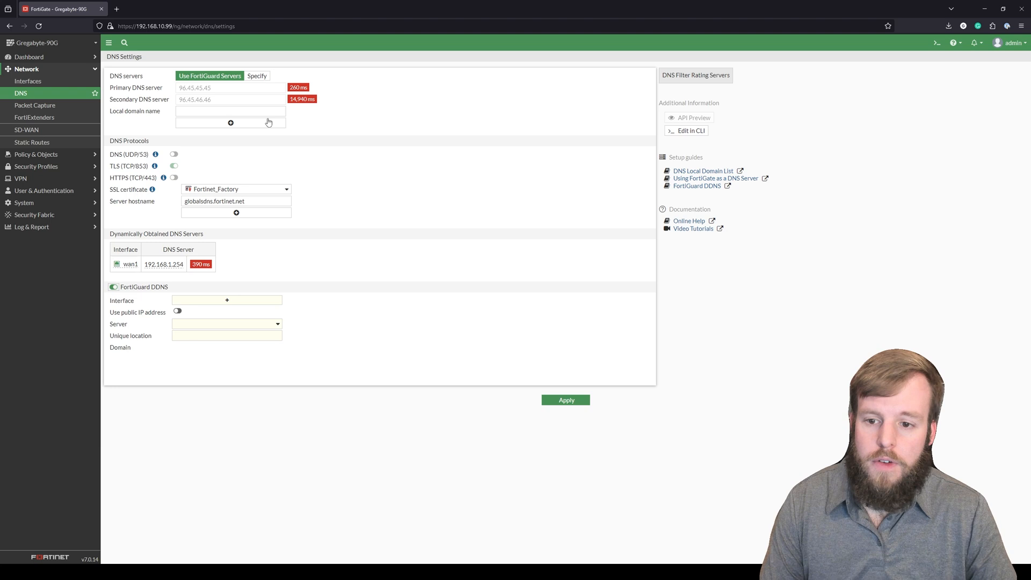
{"action": "mouse_move", "coordinate": [305, 301]}
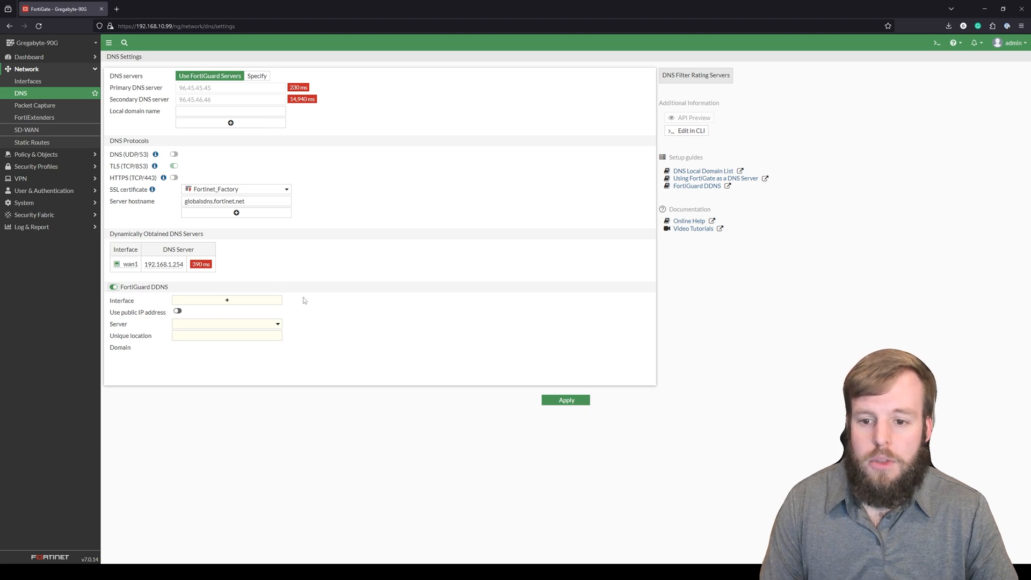